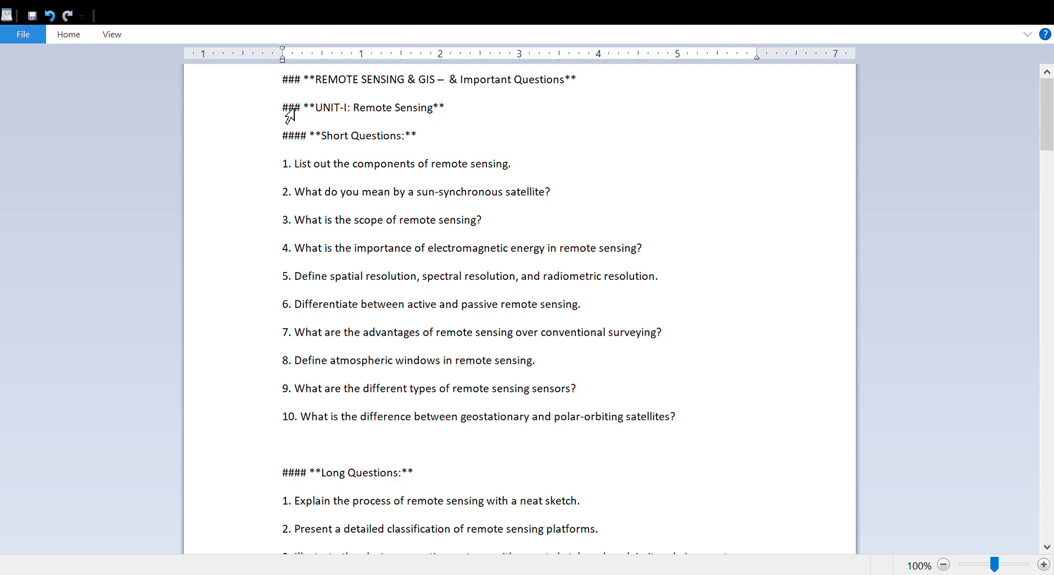
pyautogui.scroll(-3)
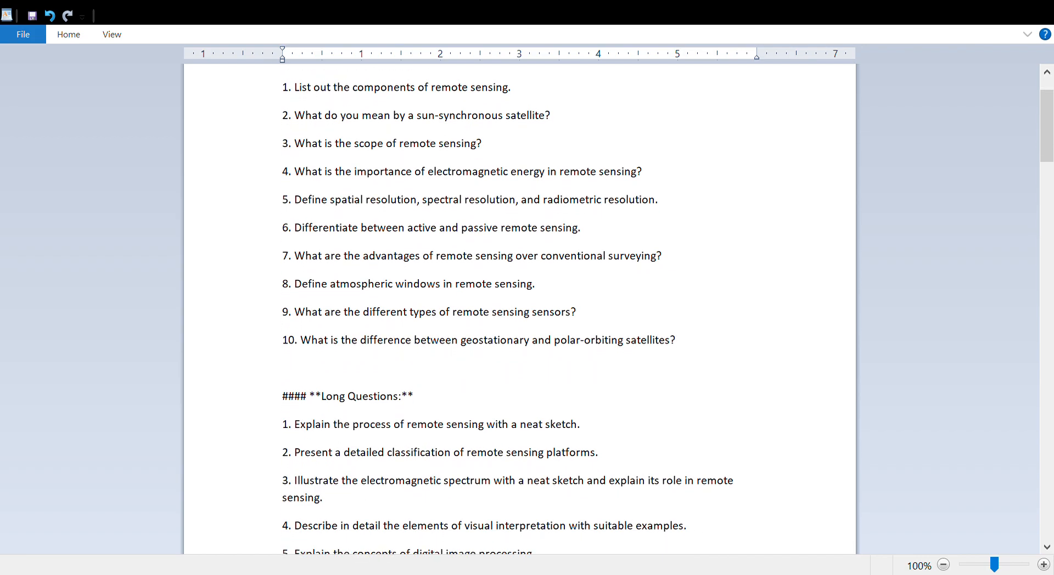
pyautogui.scroll(-3)
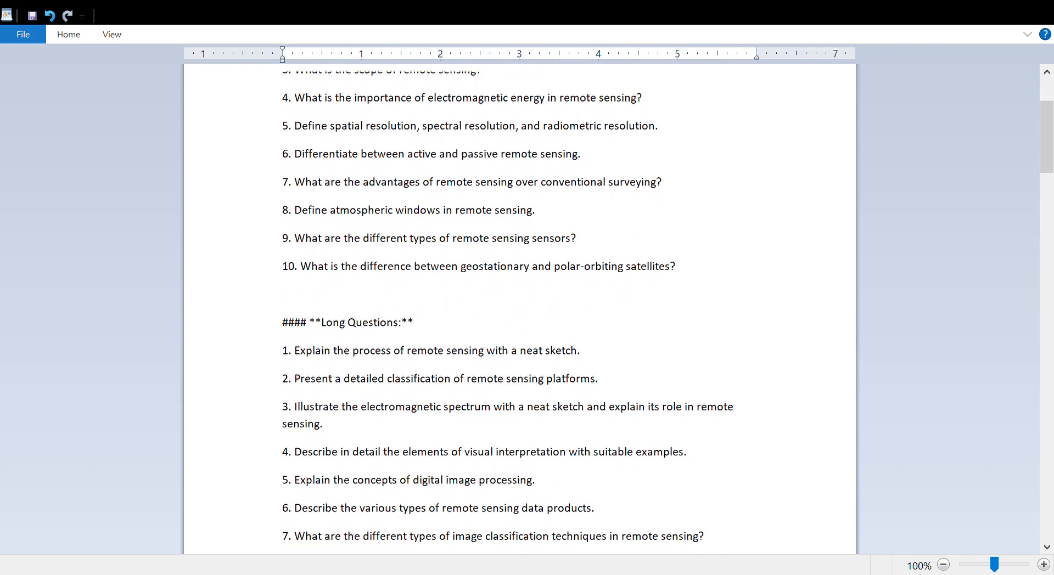
pyautogui.scroll(-3)
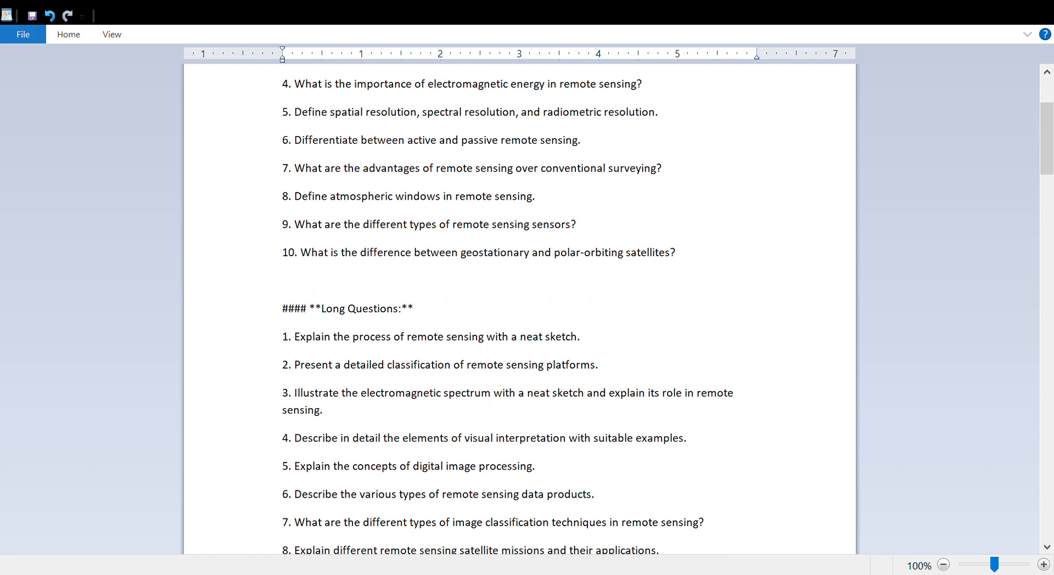
pyautogui.scroll(-3)
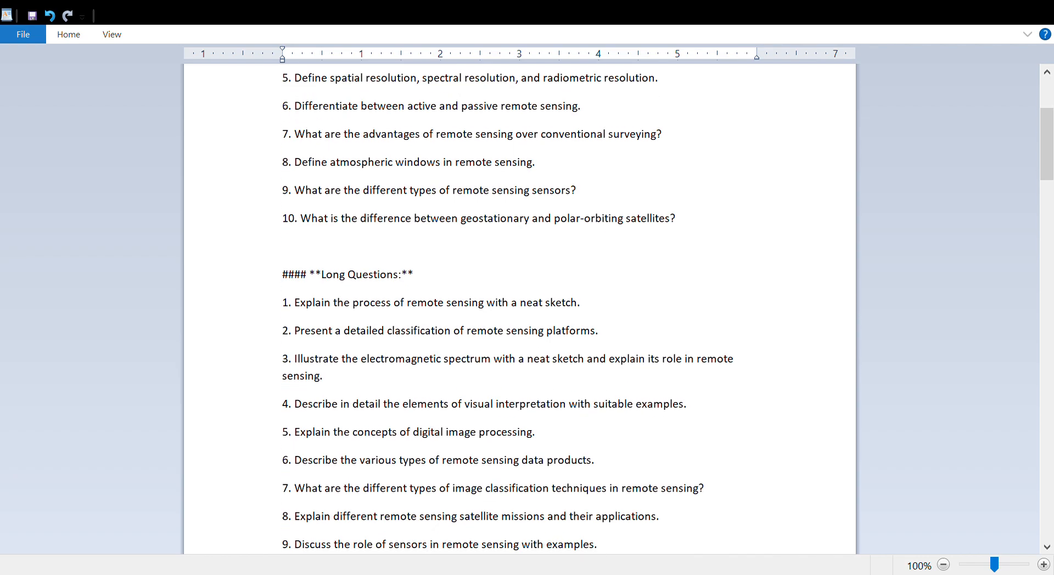
pyautogui.scroll(-3)
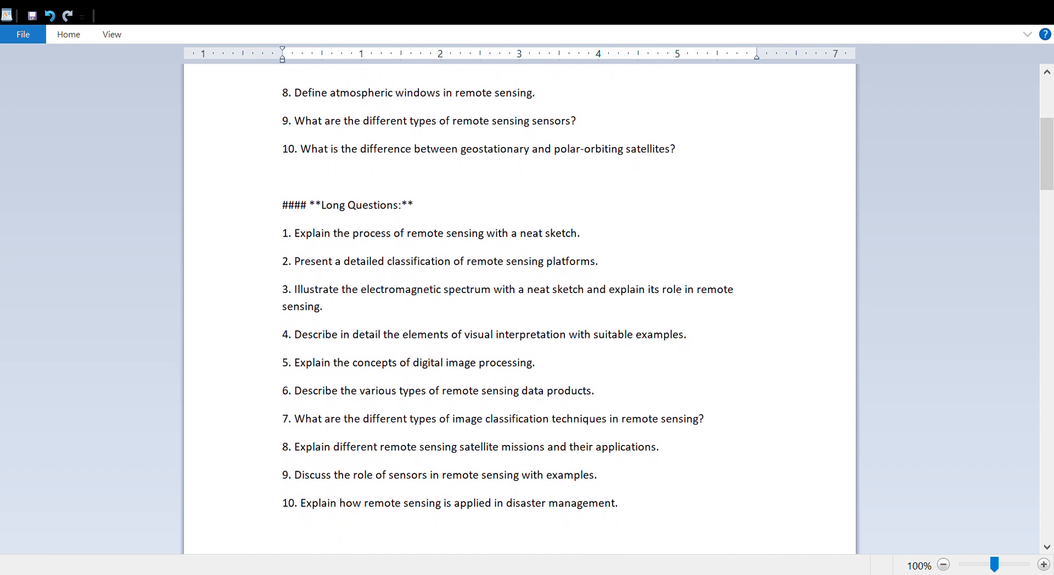
pyautogui.scroll(-3)
pyautogui.write('### **UNIT-II: Geographic Information System (GIS)**')
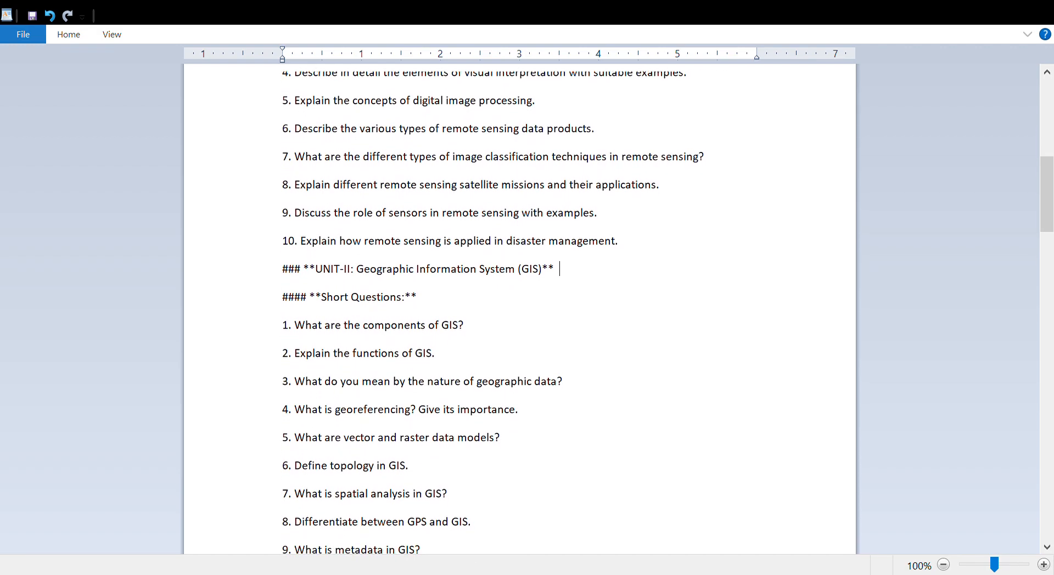
pyautogui.scroll(-3)
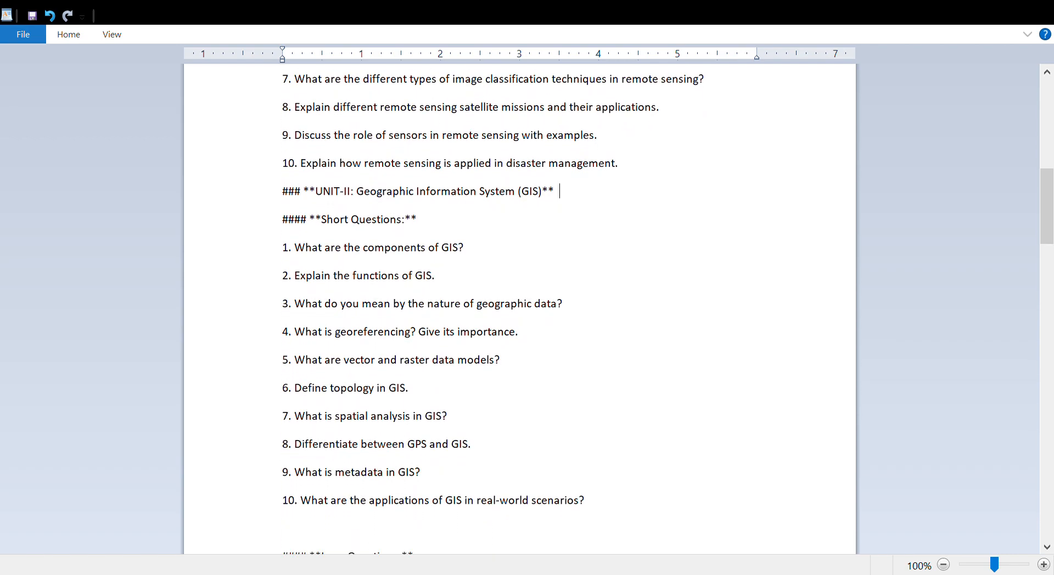
pyautogui.scroll(-3)
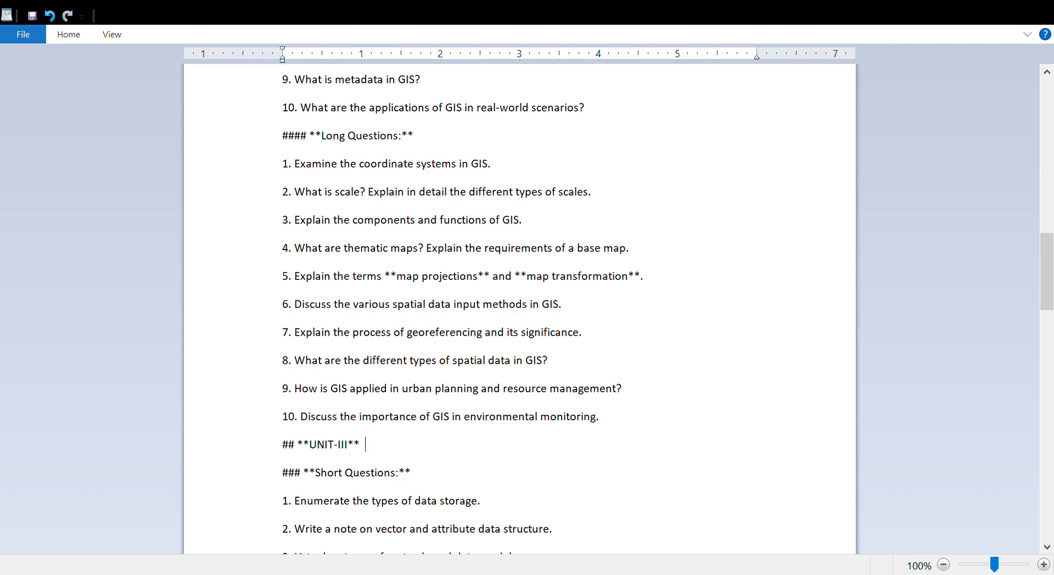
pyautogui.scroll(-3)
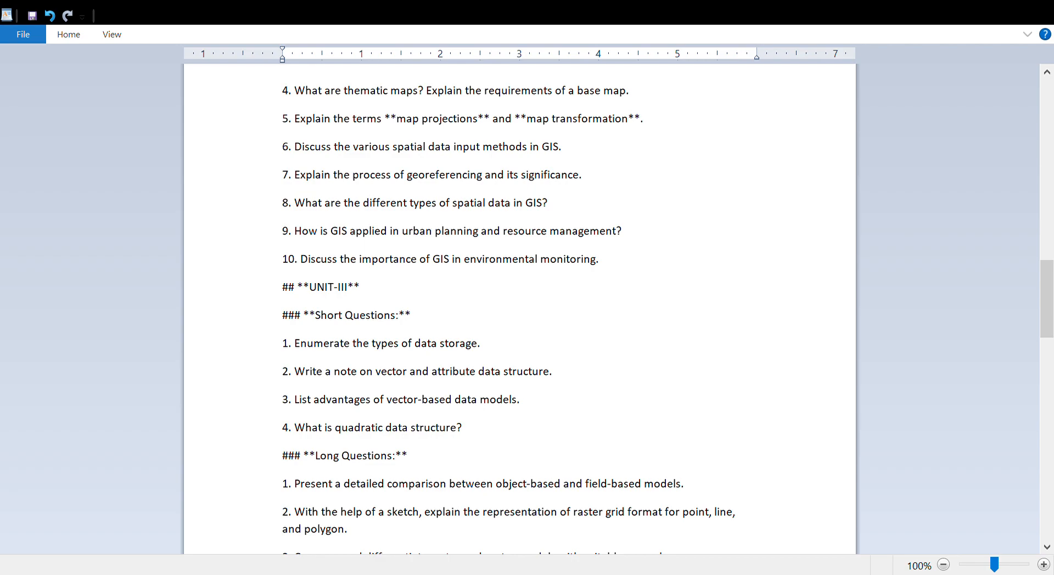
pyautogui.scroll(-3)
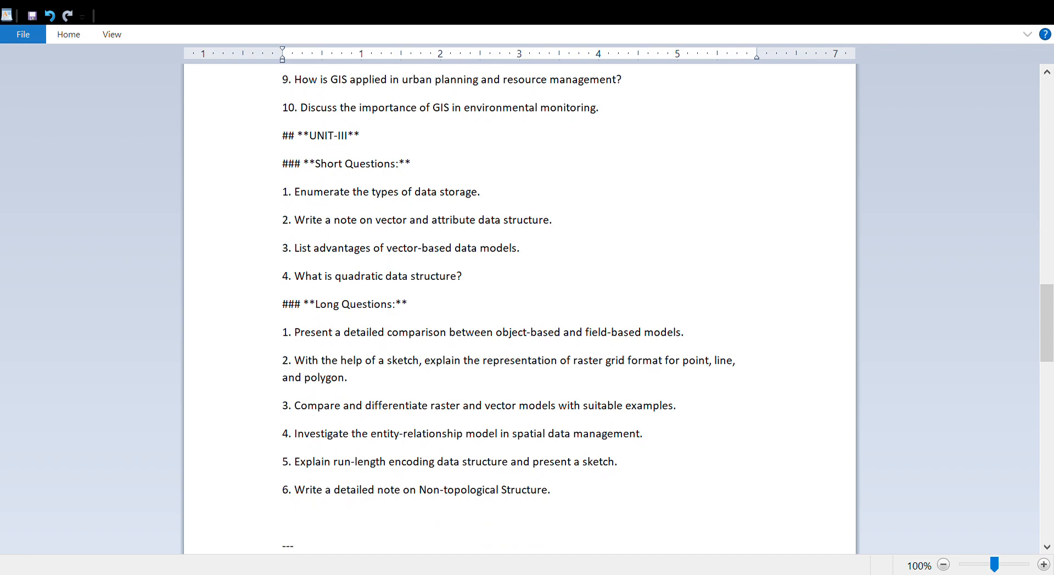
pyautogui.scroll(-3)
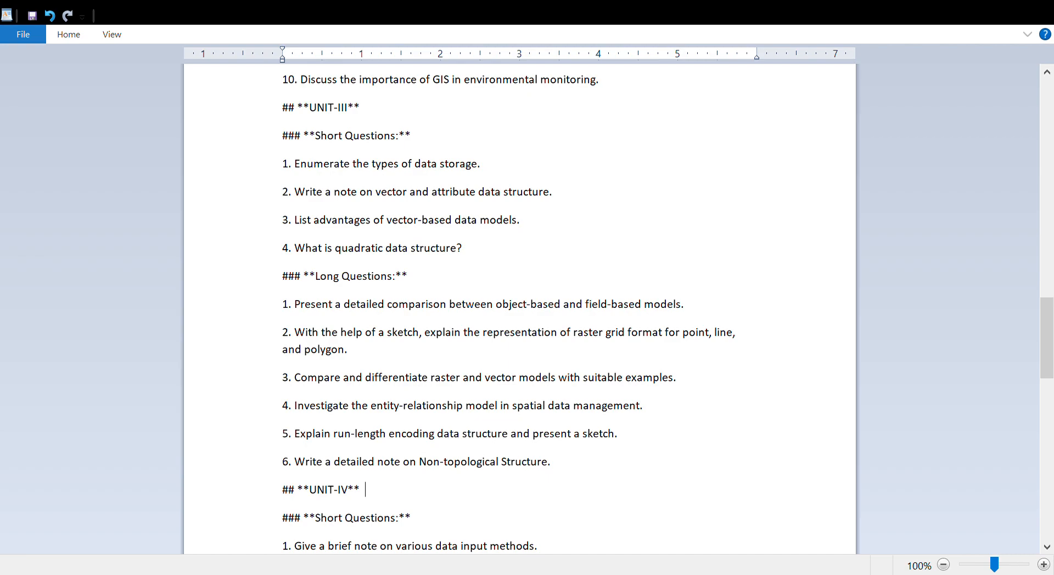
pyautogui.scroll(-3)
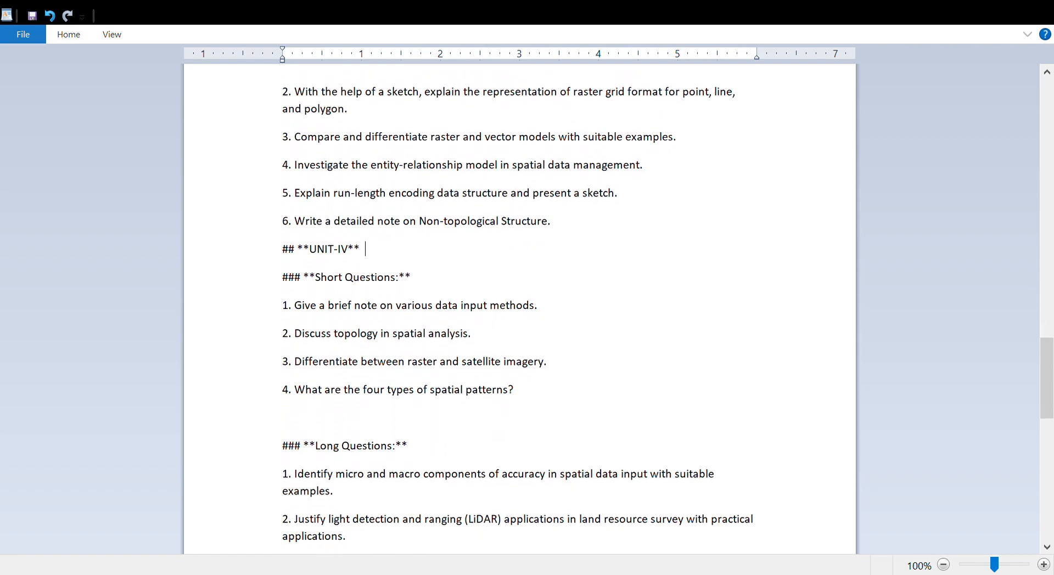
pyautogui.scroll(-3)
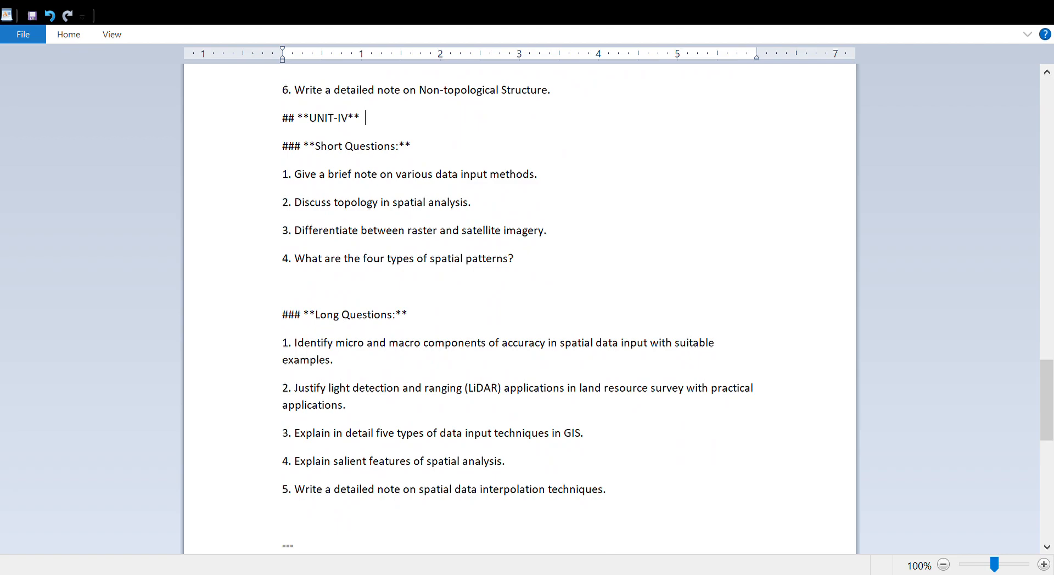
pyautogui.scroll(3)
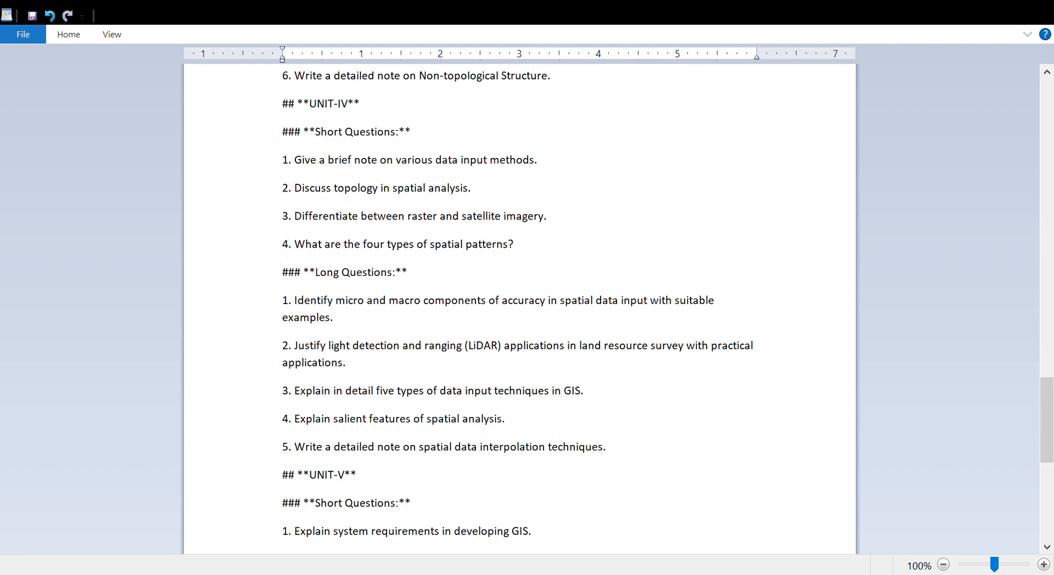
pyautogui.scroll(-3)
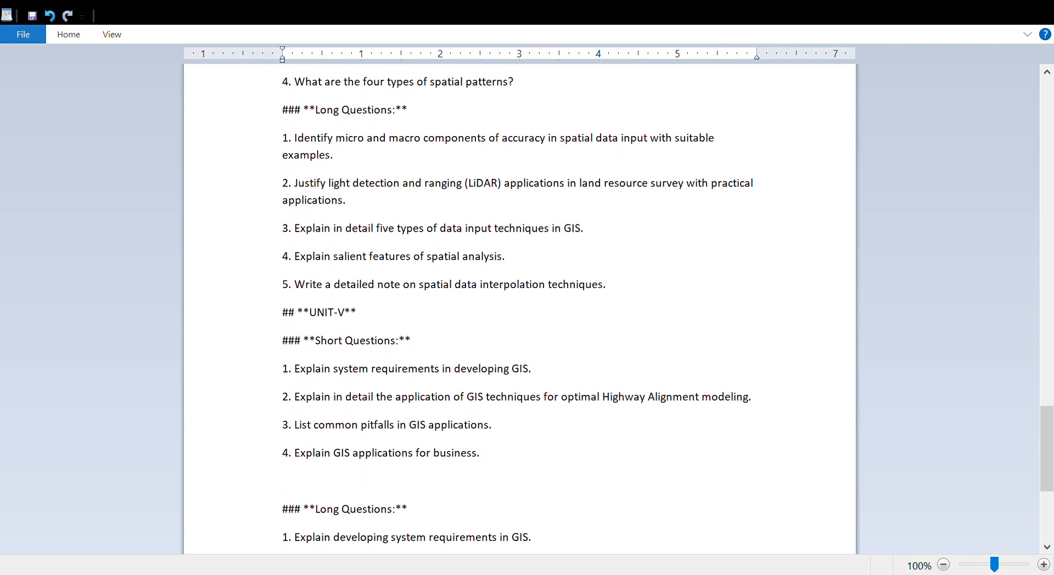
pyautogui.scroll(-3)
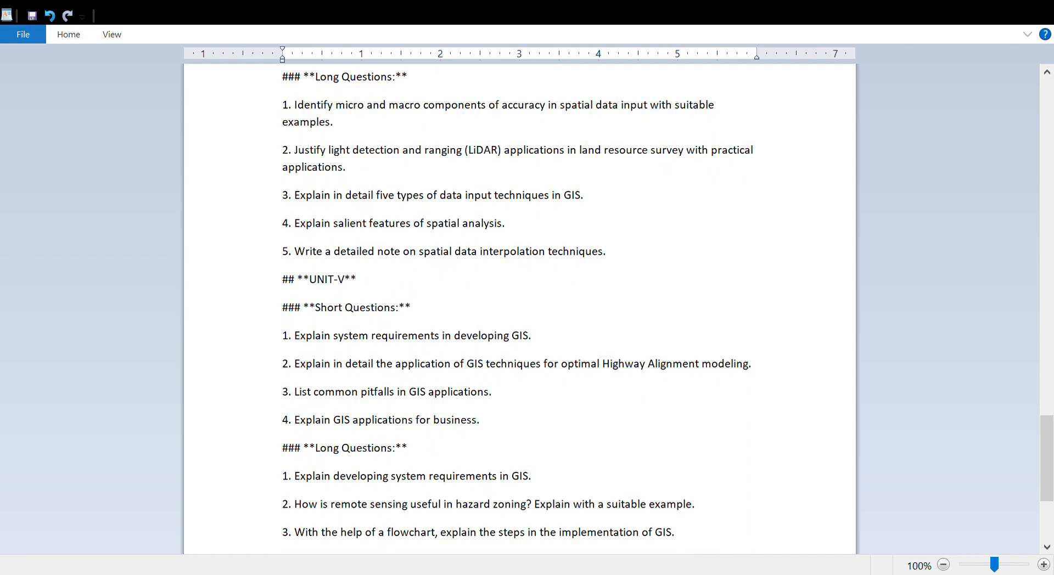
pyautogui.scroll(-3)
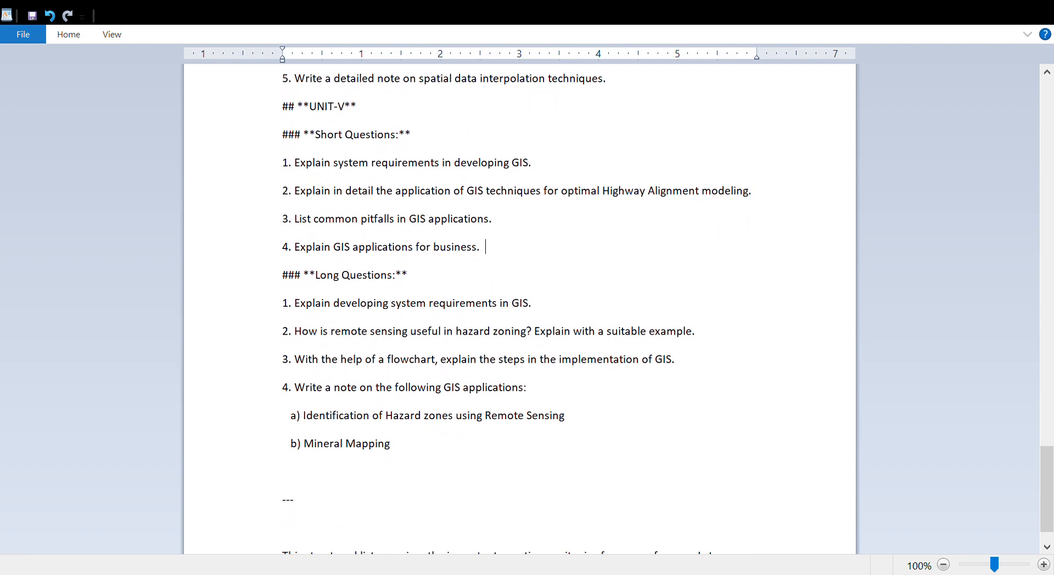
pyautogui.scroll(-3)
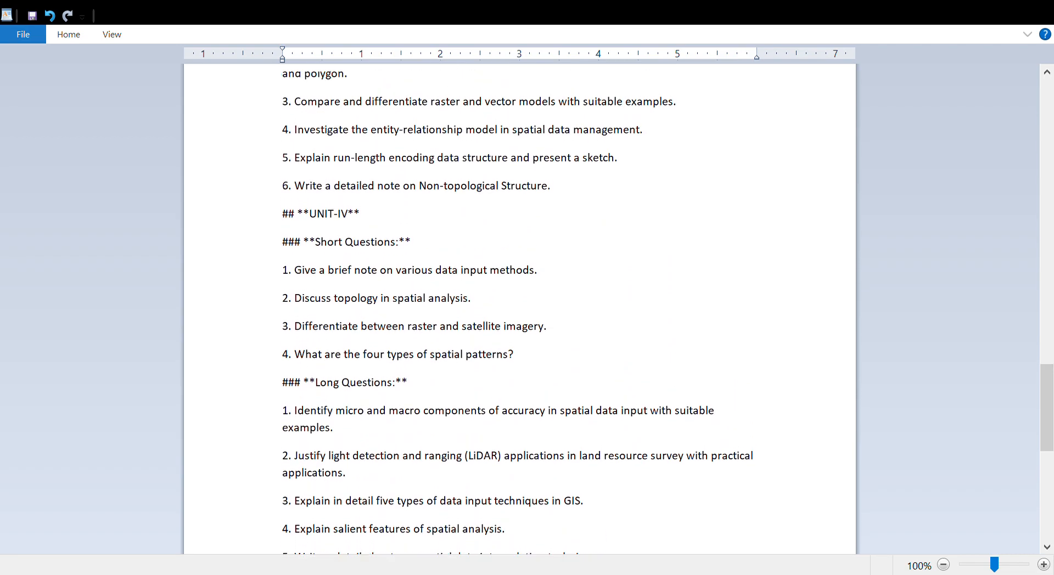
pyautogui.scroll(-3)
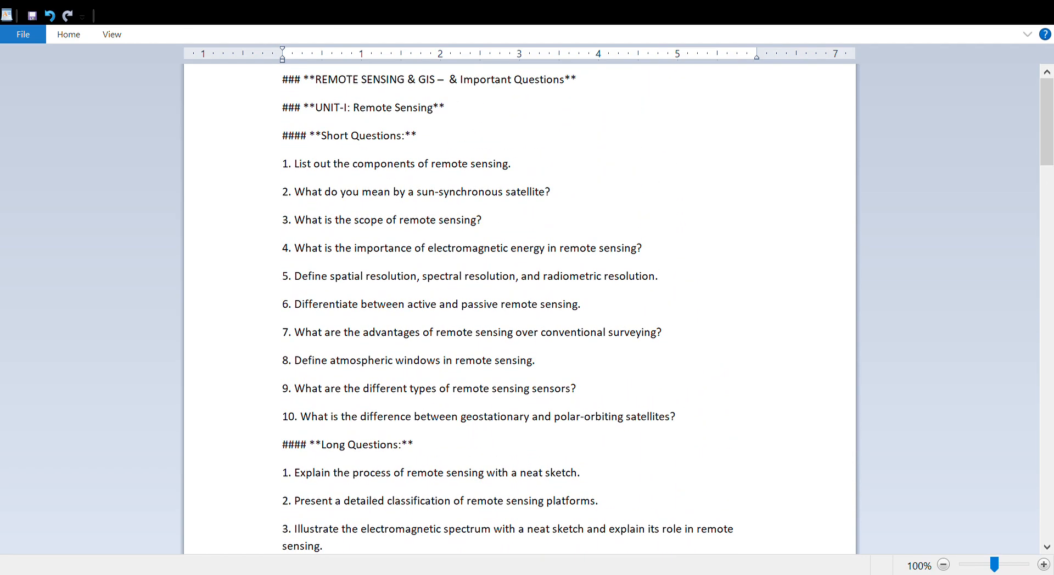
pyautogui.moveTo(950, 92)
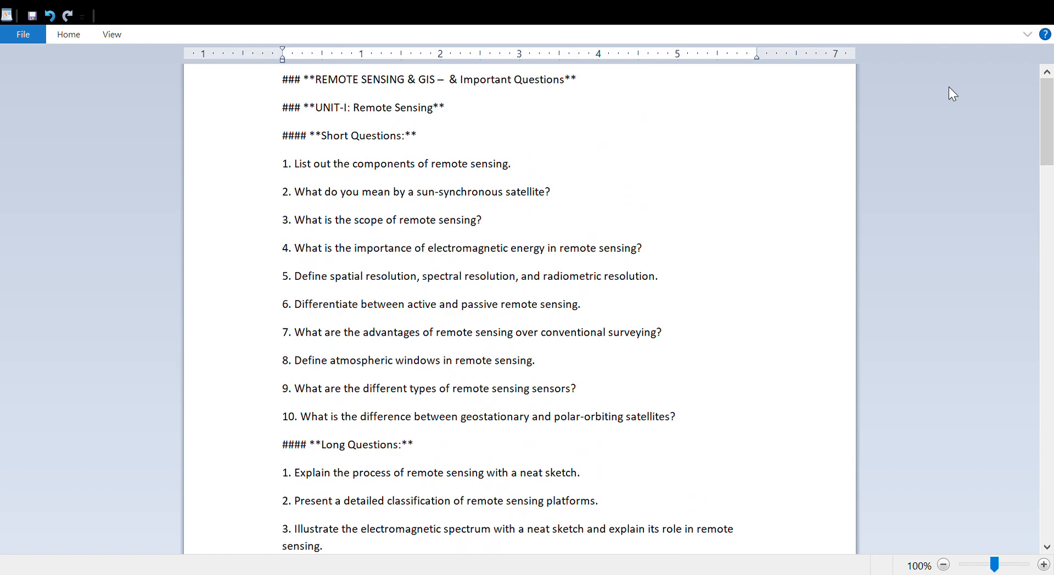